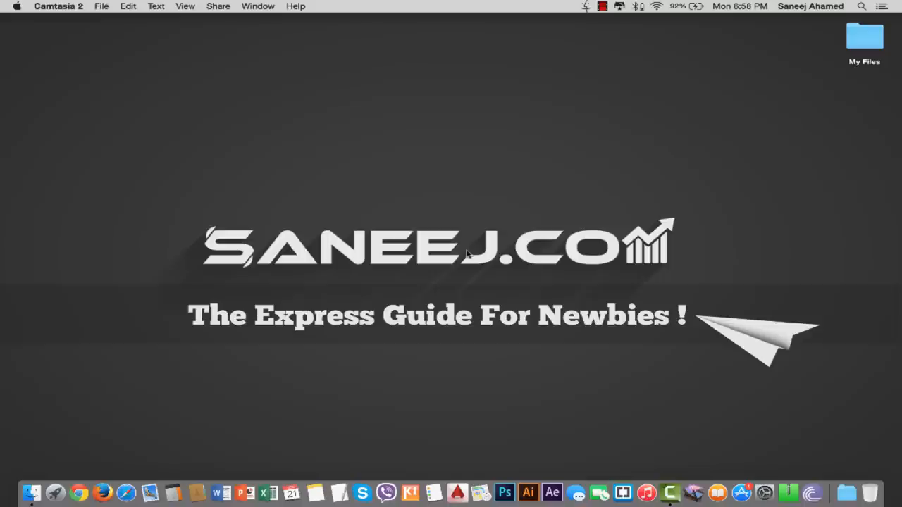
mouse_move(467, 201)
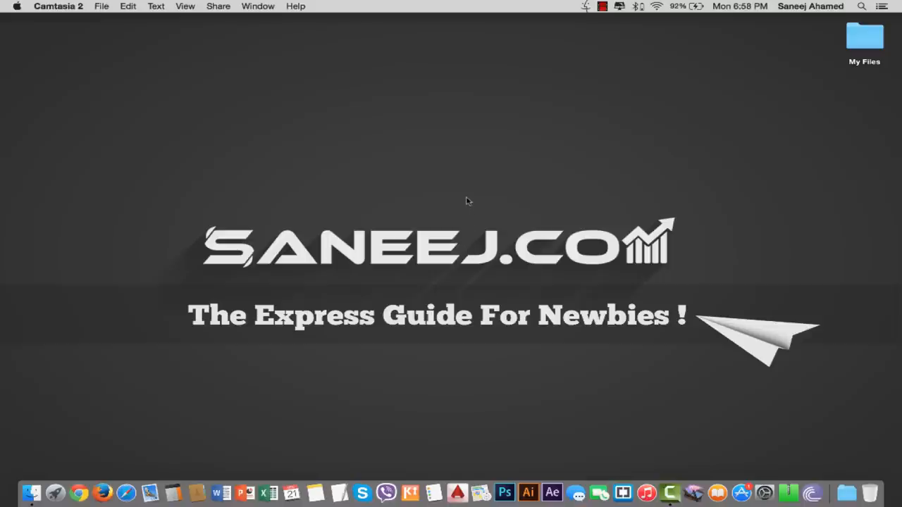
mouse_move(468, 157)
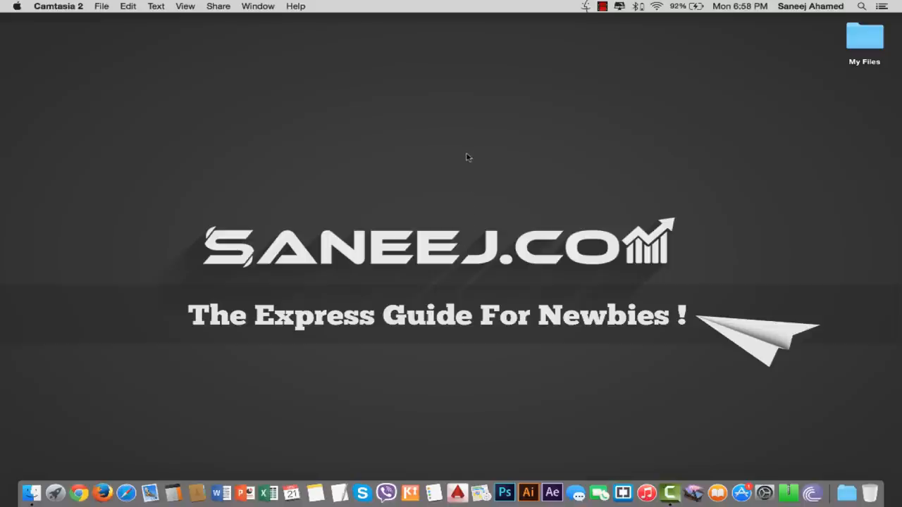
mouse_move(469, 138)
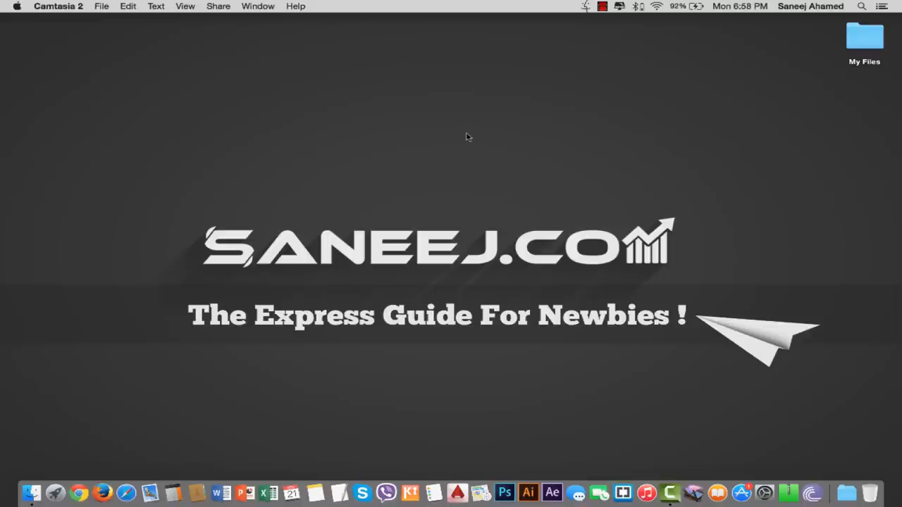
mouse_move(467, 126)
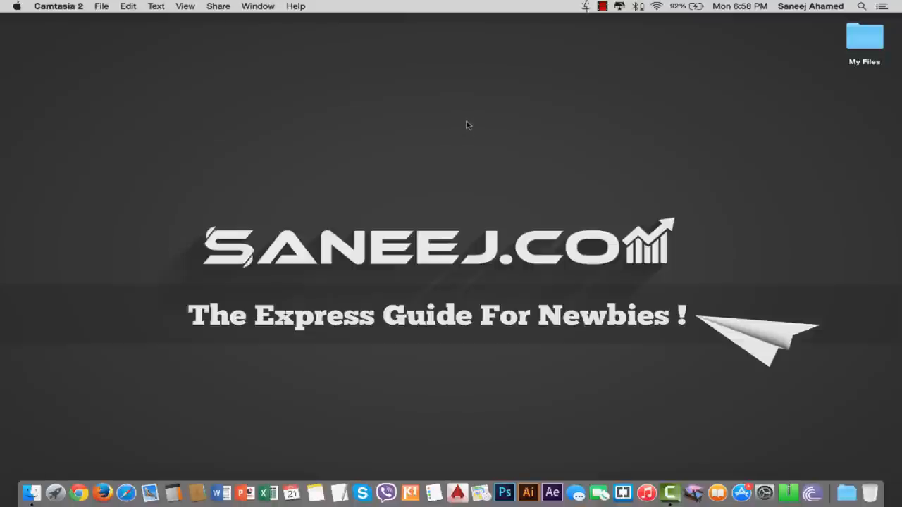
mouse_move(468, 112)
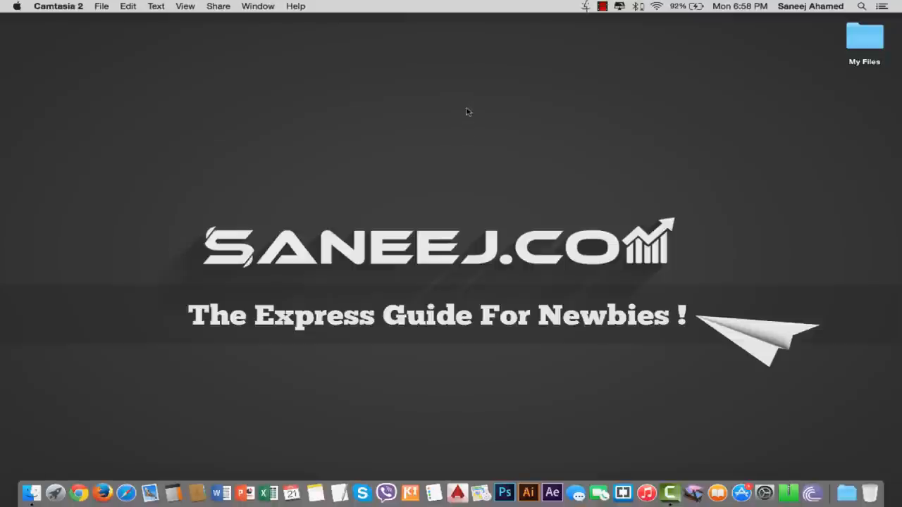
mouse_move(467, 104)
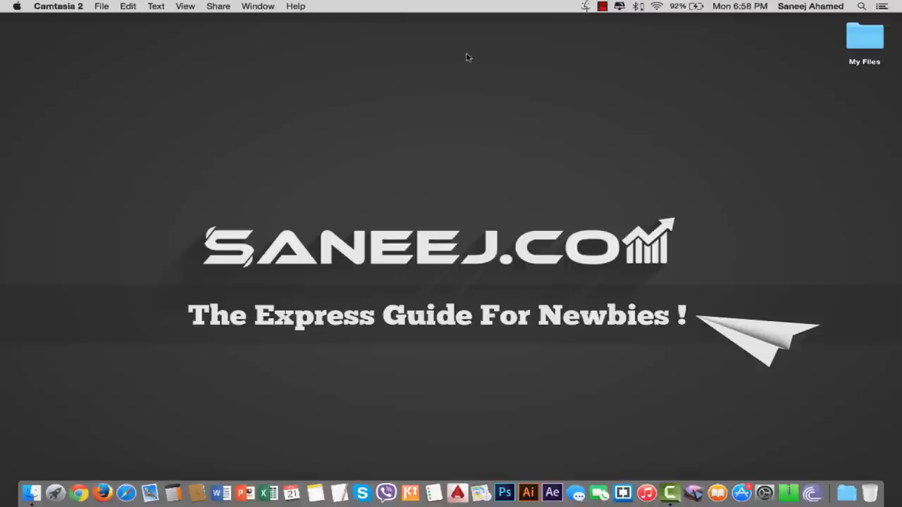
mouse_move(467, 48)
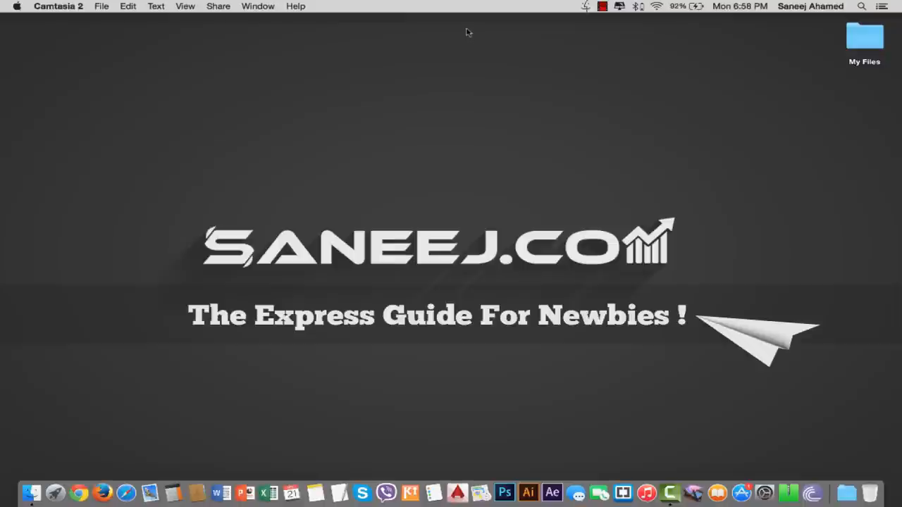
mouse_move(468, 19)
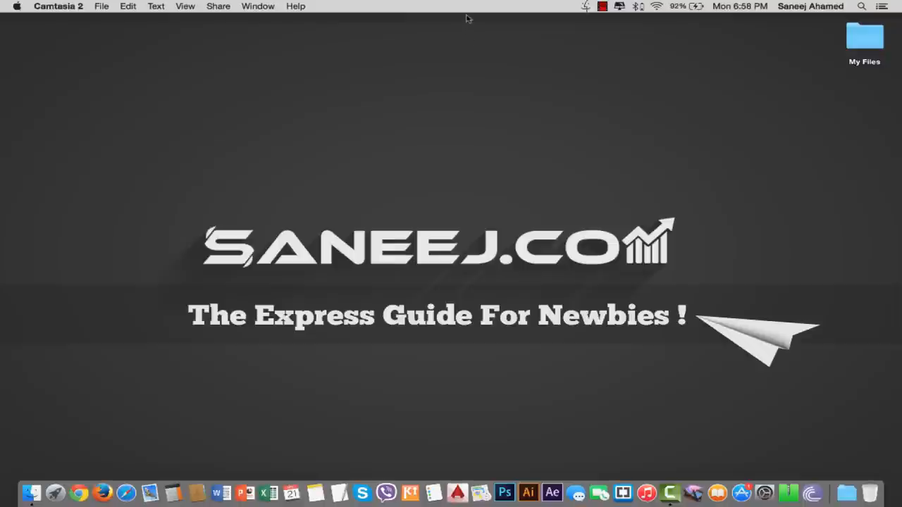
mouse_move(309, 308)
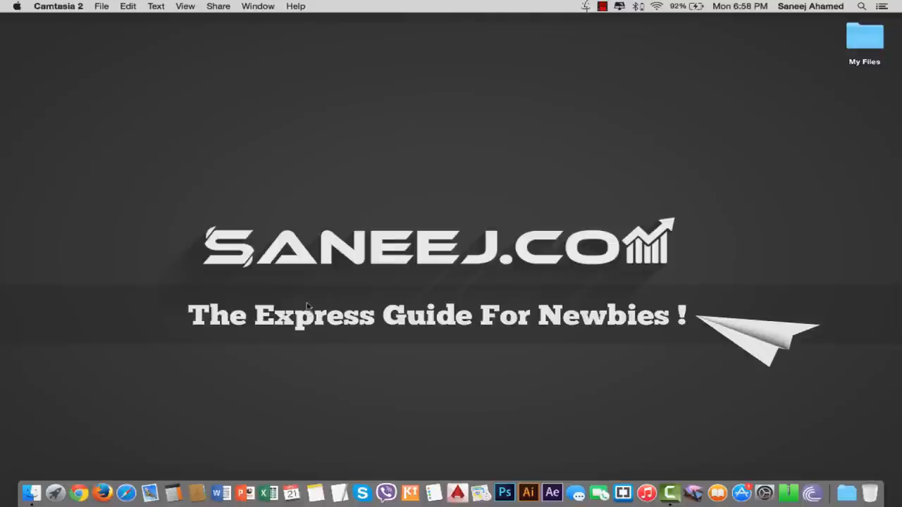
mouse_move(308, 297)
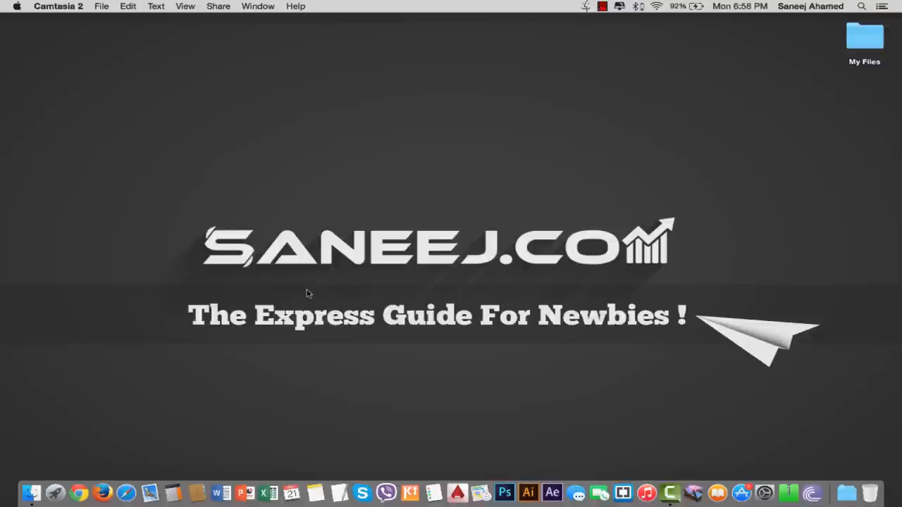
mouse_move(308, 275)
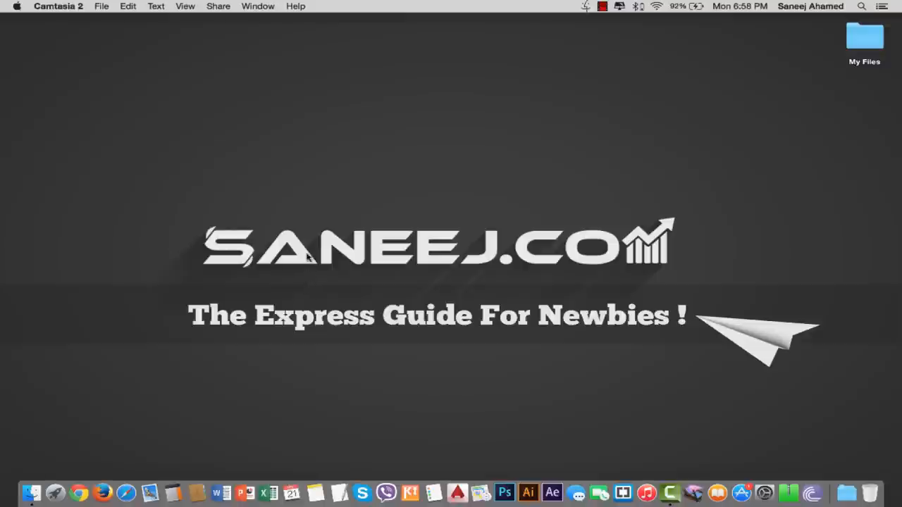
mouse_move(308, 216)
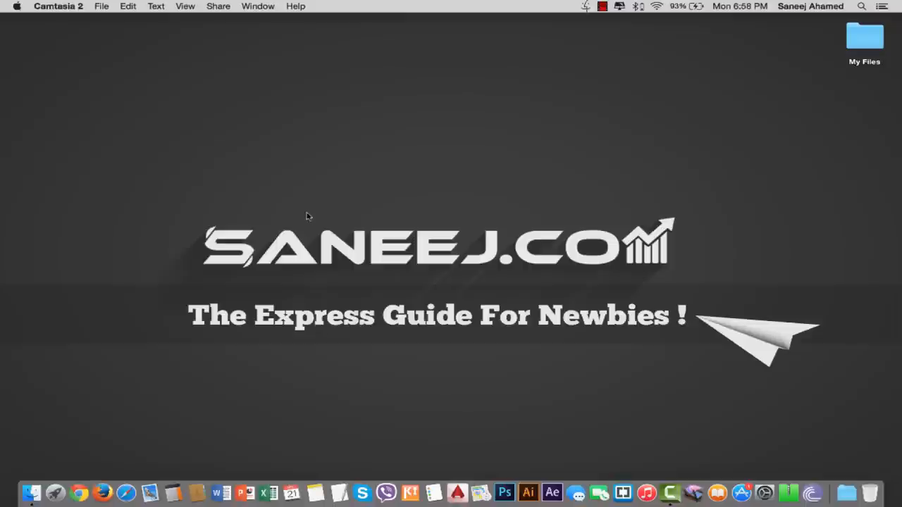
mouse_move(411, 188)
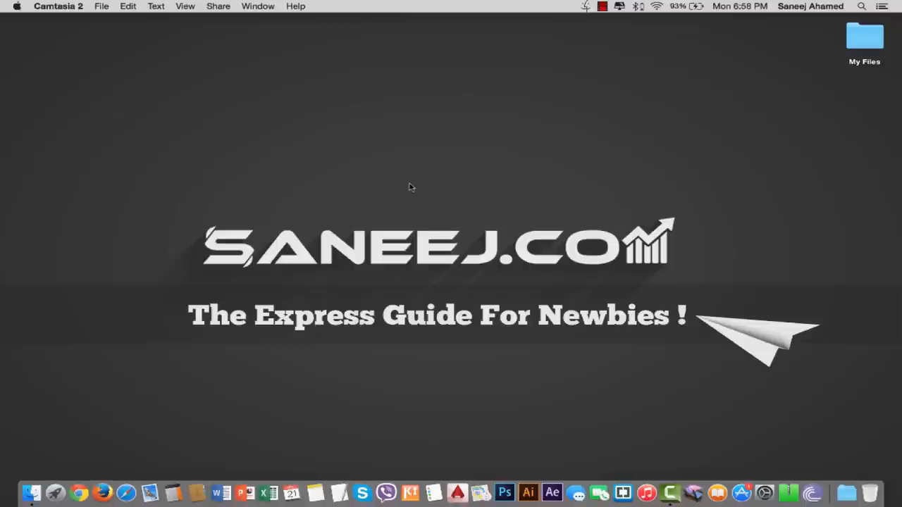
mouse_move(411, 166)
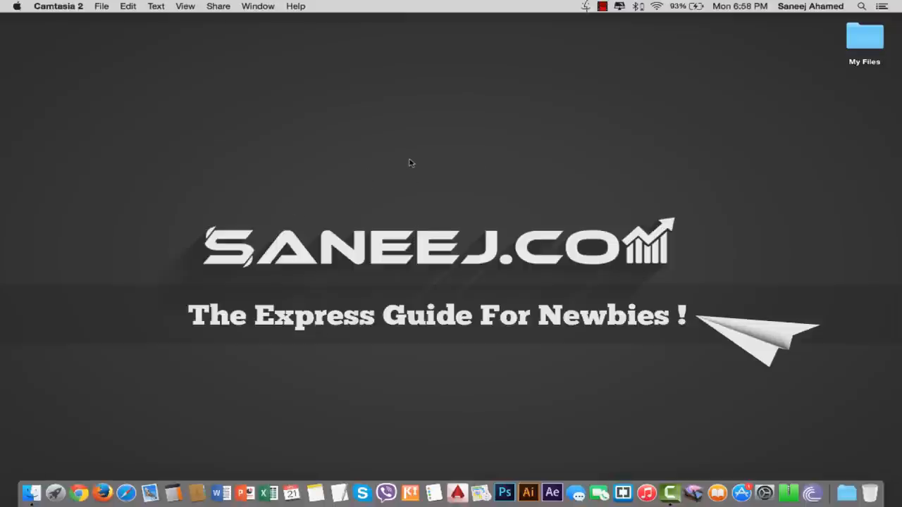
mouse_move(411, 155)
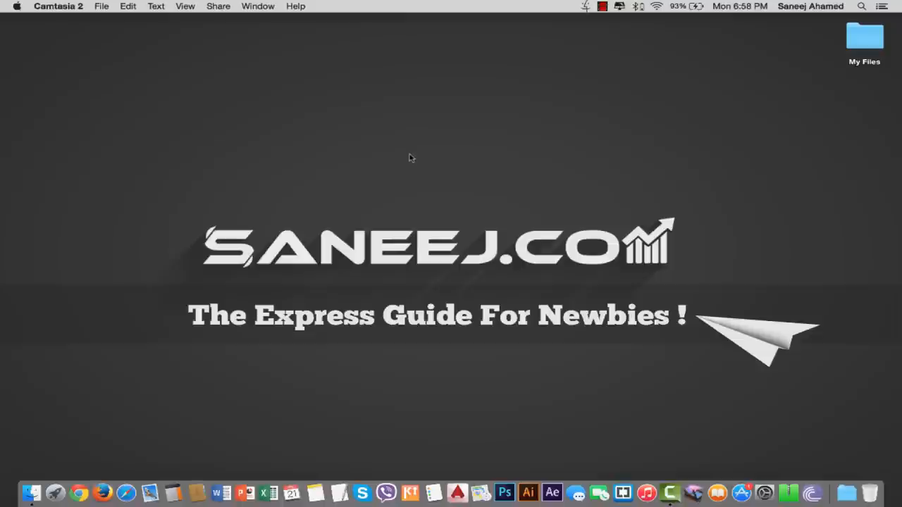
mouse_move(410, 118)
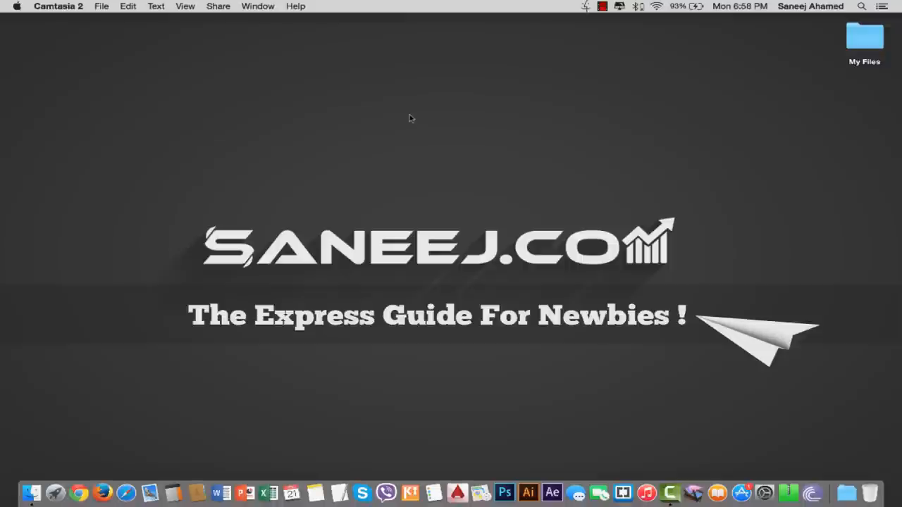
mouse_move(411, 110)
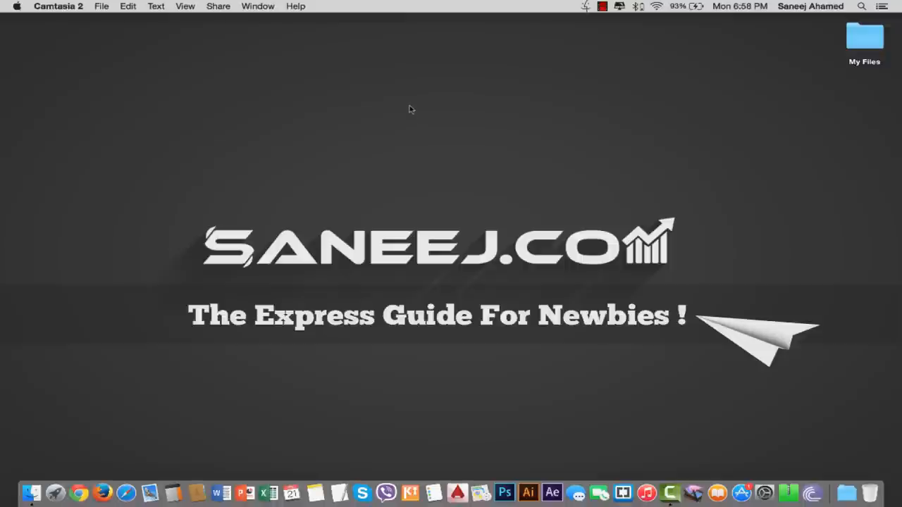
mouse_move(400, 5)
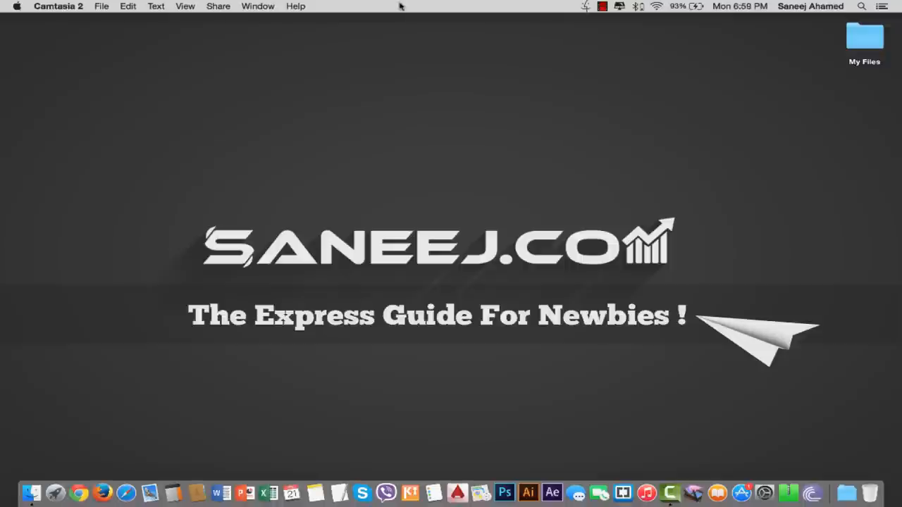
mouse_move(401, 17)
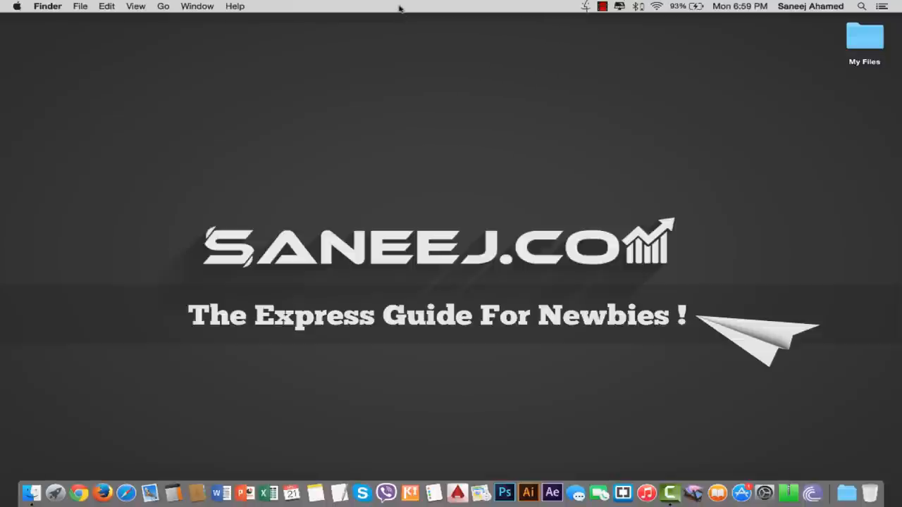
mouse_move(495, 251)
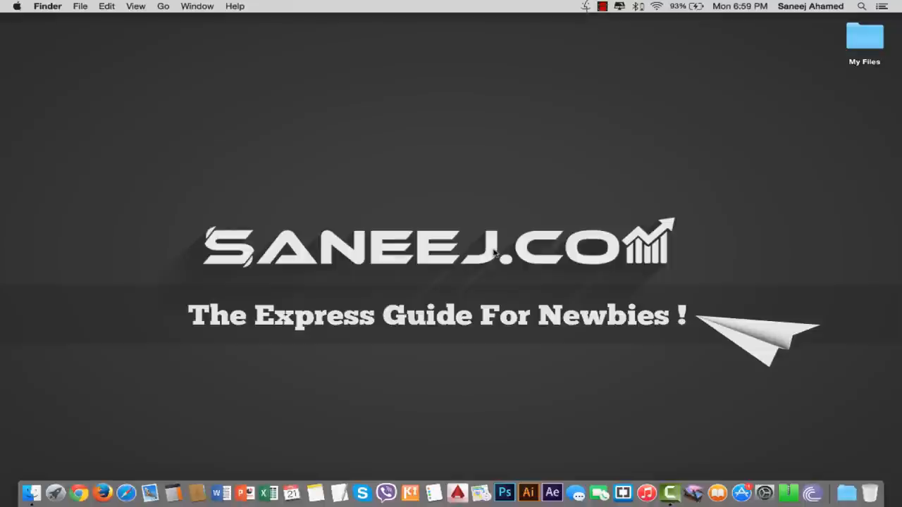
mouse_move(491, 243)
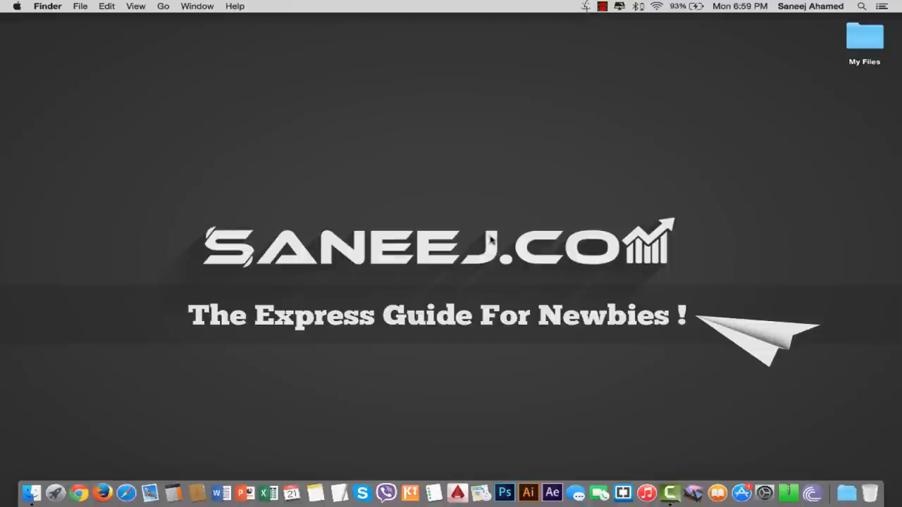
mouse_move(674, 378)
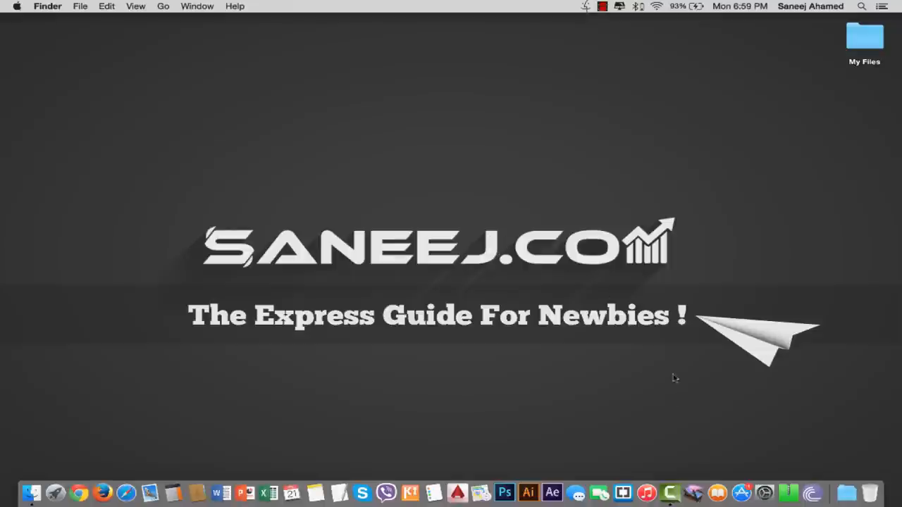
mouse_move(768, 468)
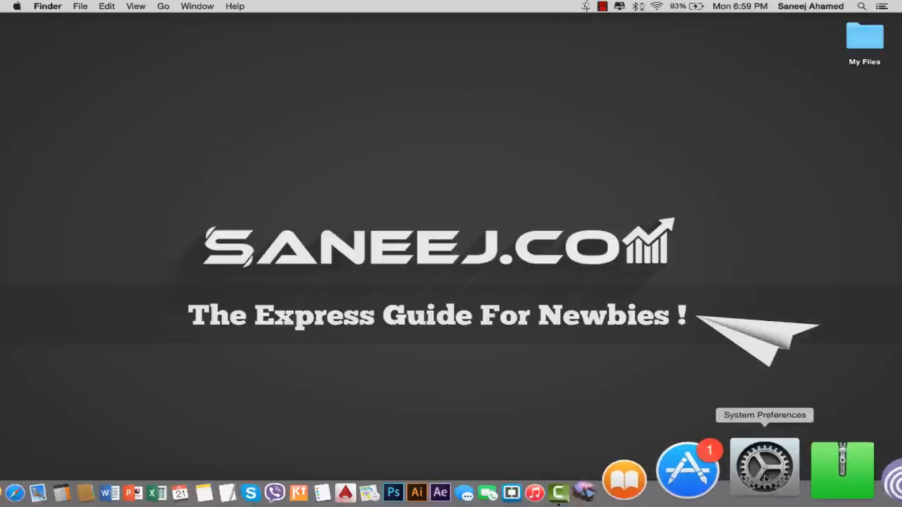
- Launch System Preferences, enter Accessibility, and pick Mouse & Trackpad from the sidebar
left_click(764, 464)
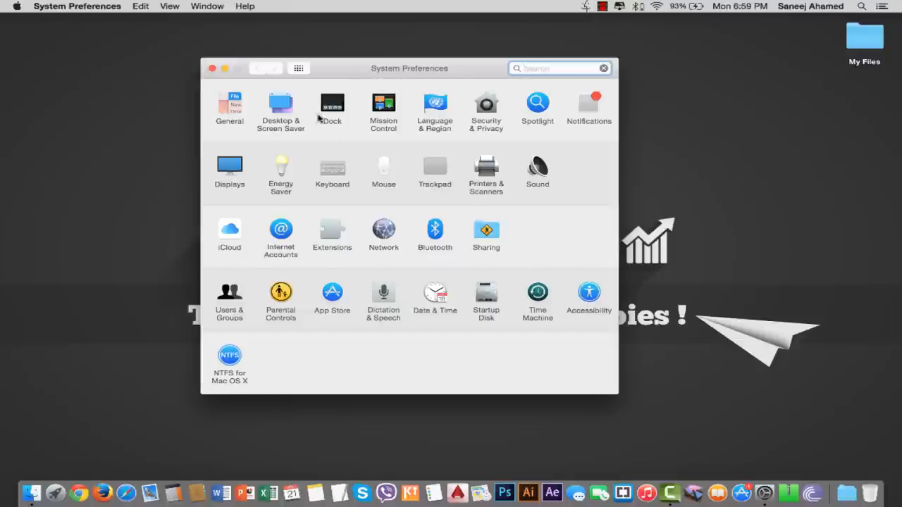
mouse_move(346, 151)
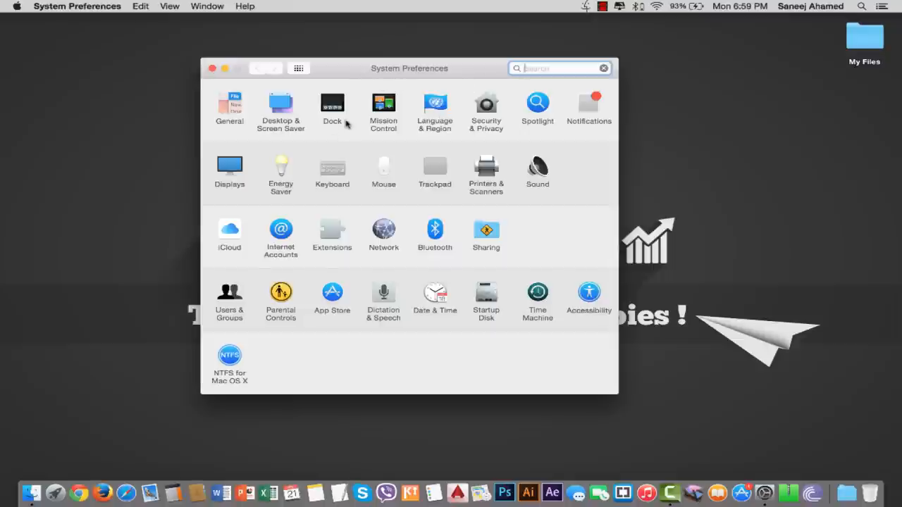
mouse_move(485, 174)
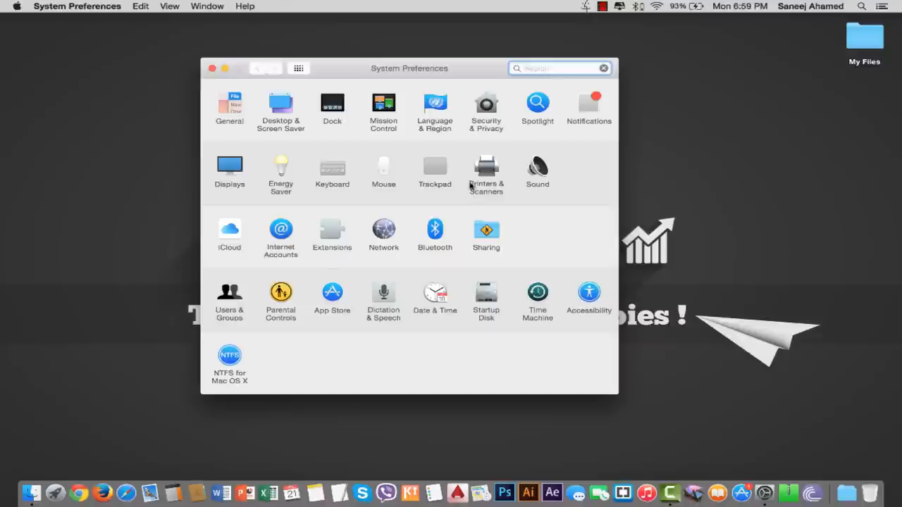
mouse_move(590, 292)
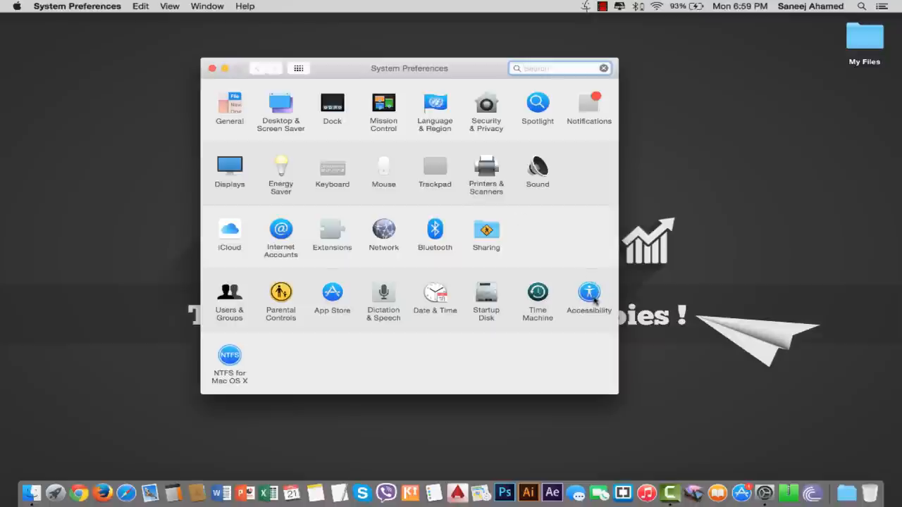
left_click(589, 291)
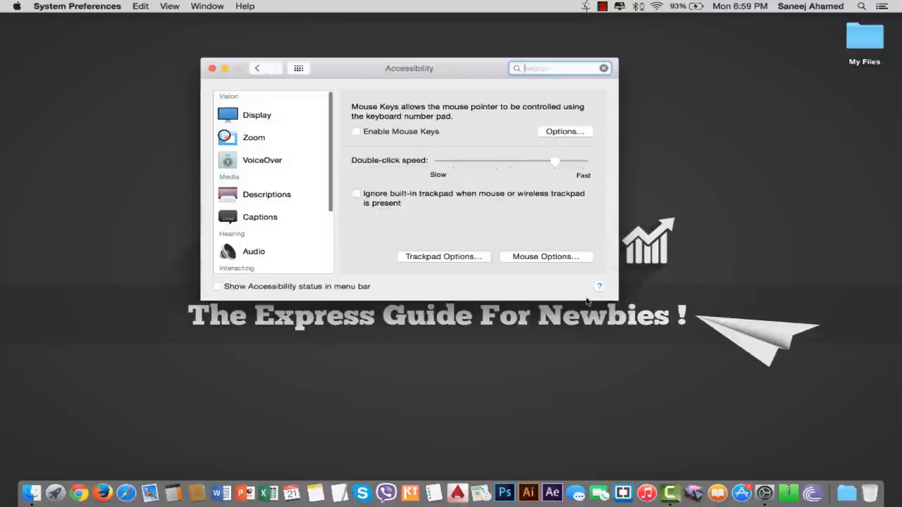
scroll("down", 3)
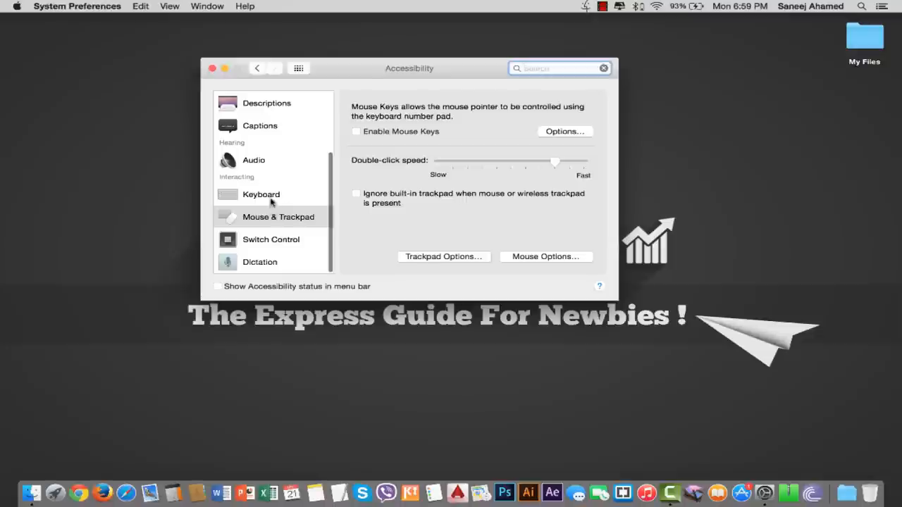
mouse_move(278, 217)
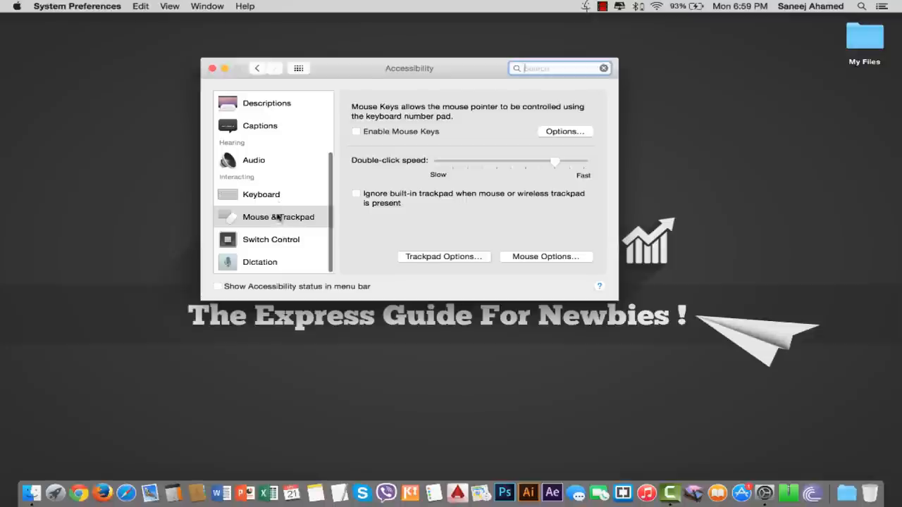
left_click(260, 194)
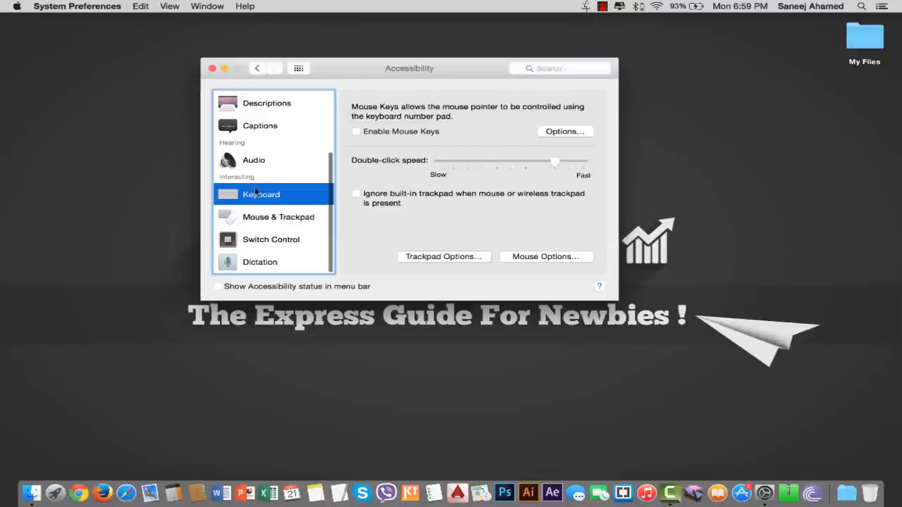
left_click(277, 217)
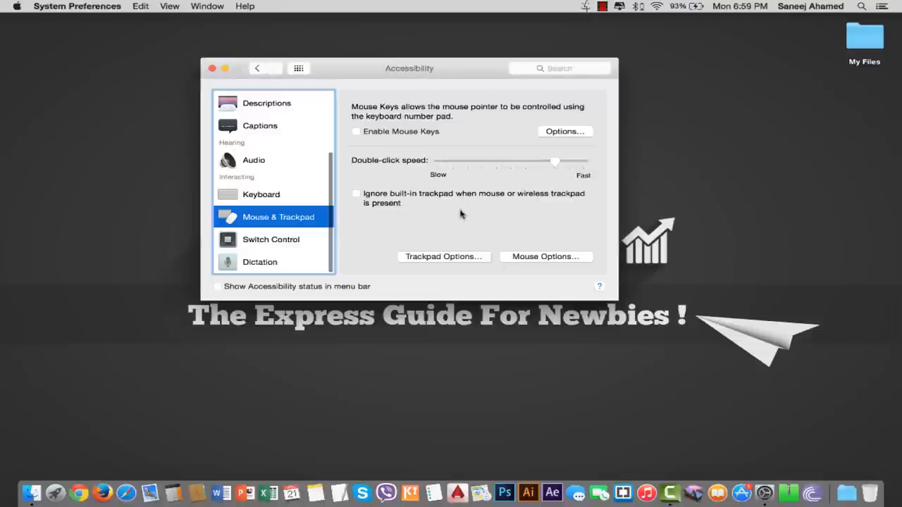
mouse_move(382, 227)
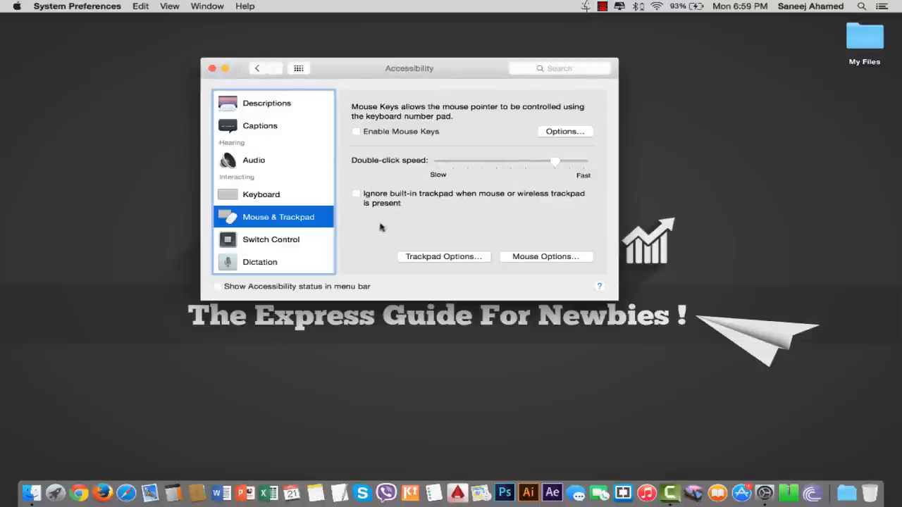
mouse_move(640, 216)
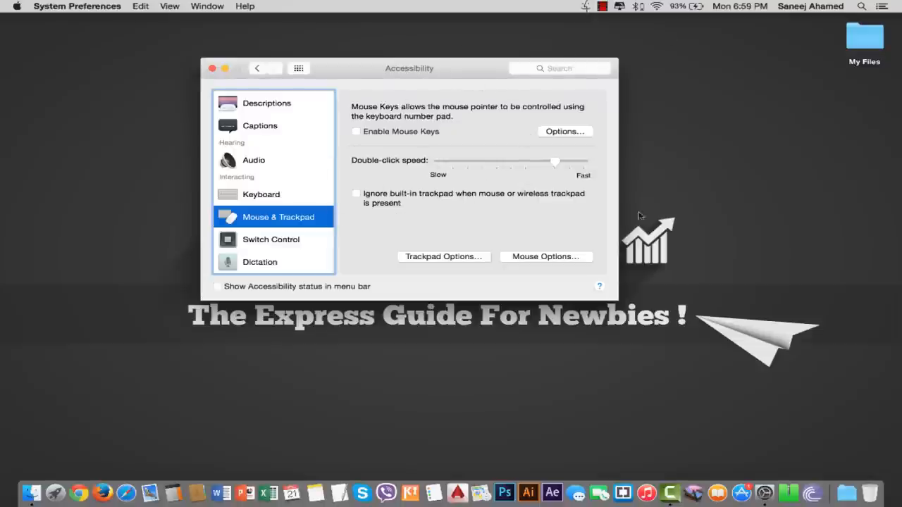
mouse_move(401, 198)
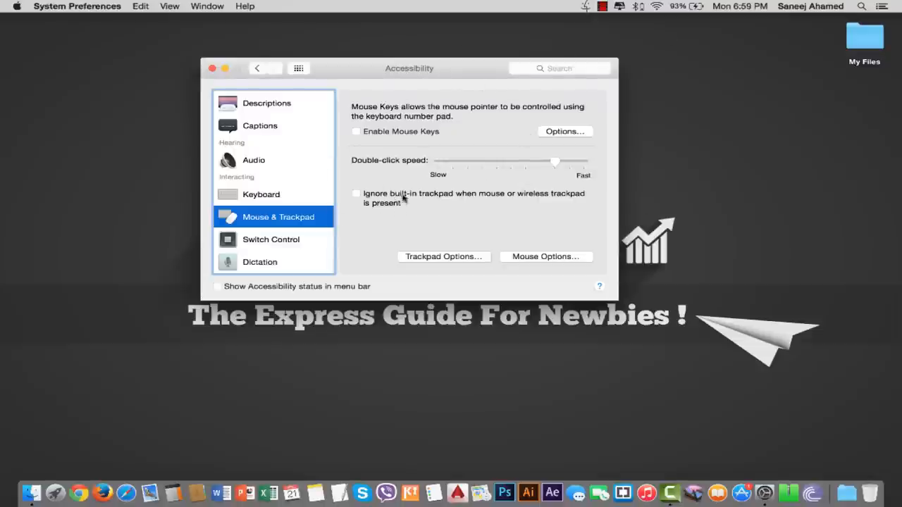
mouse_move(491, 198)
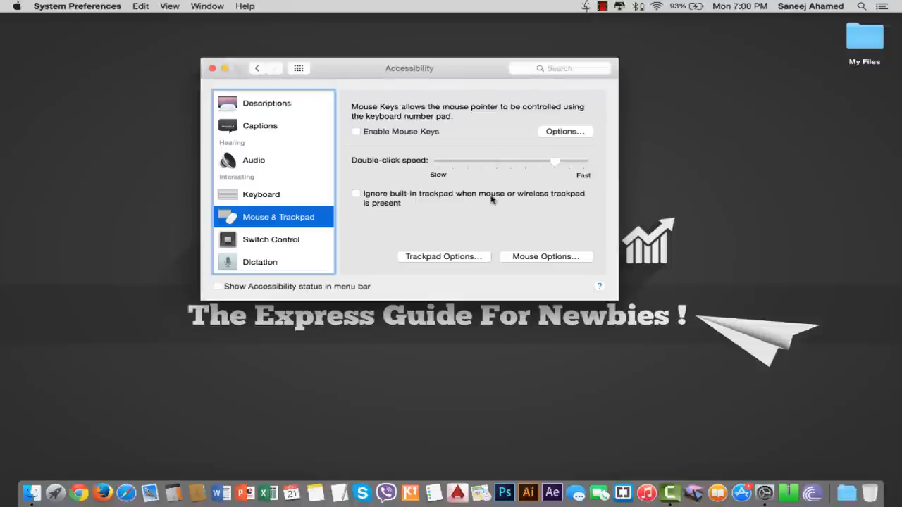
mouse_move(554, 215)
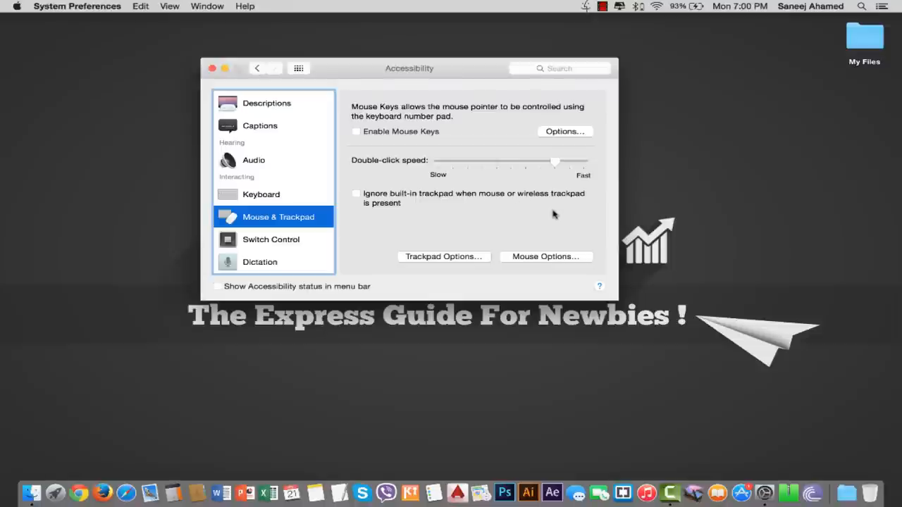
mouse_move(382, 219)
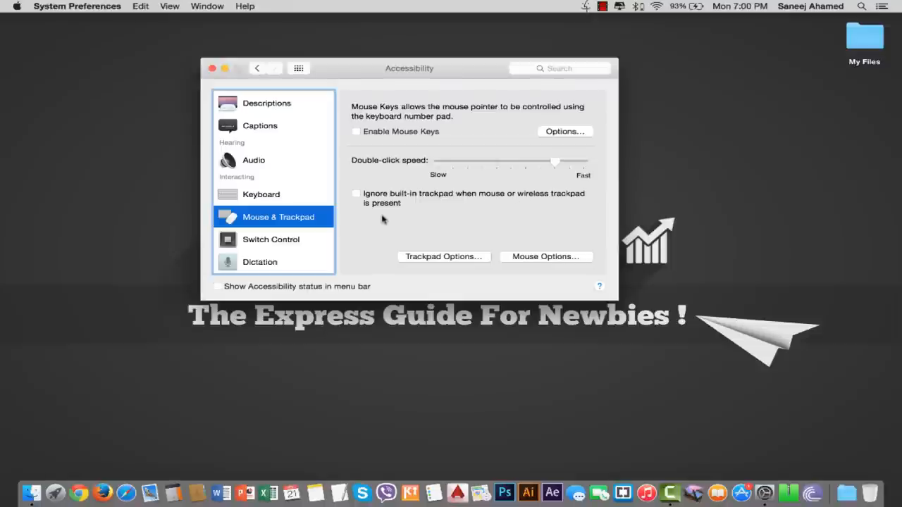
mouse_move(383, 170)
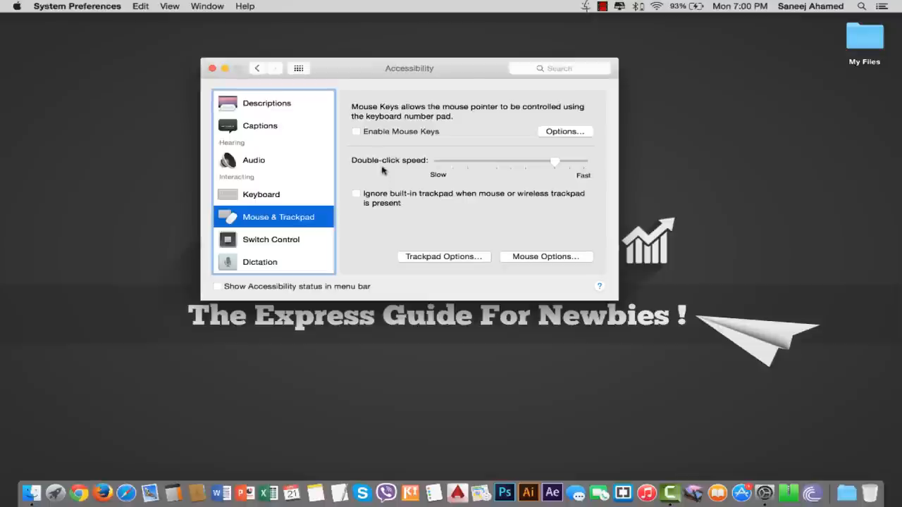
mouse_move(383, 161)
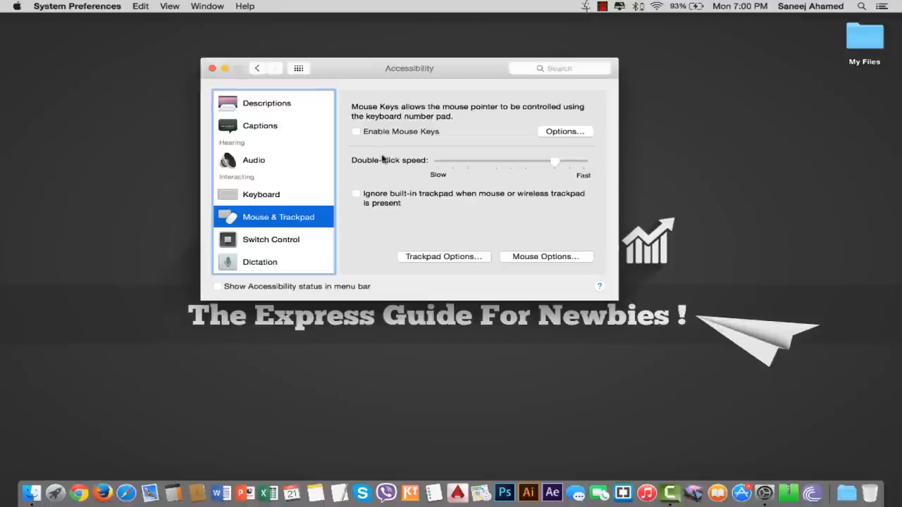
mouse_move(384, 108)
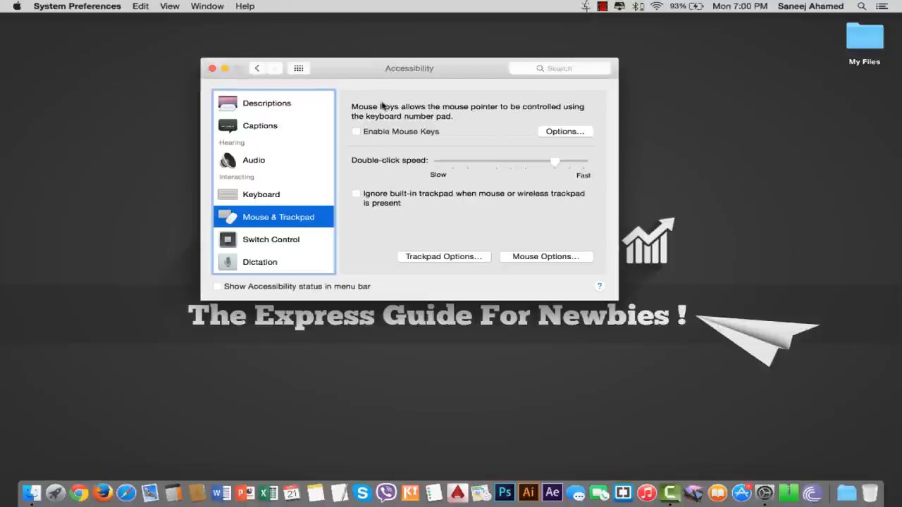
mouse_move(384, 75)
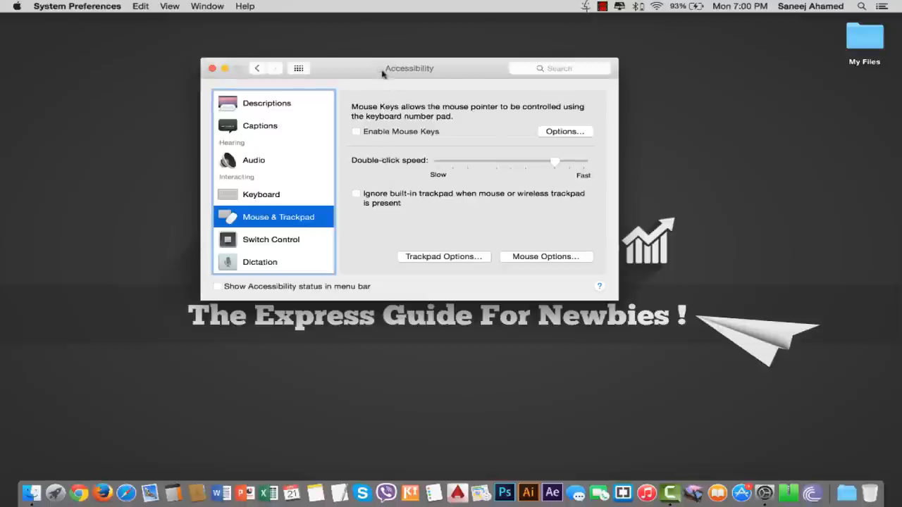
mouse_move(384, 59)
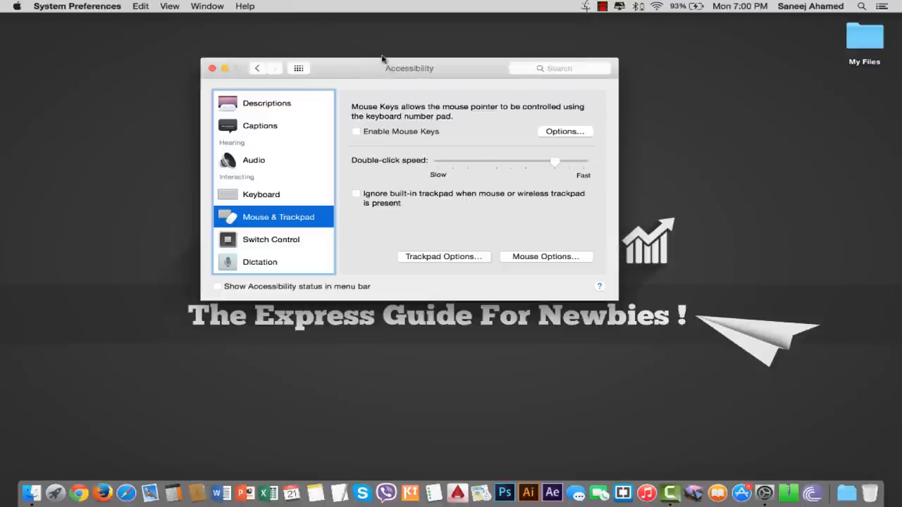
mouse_move(383, 52)
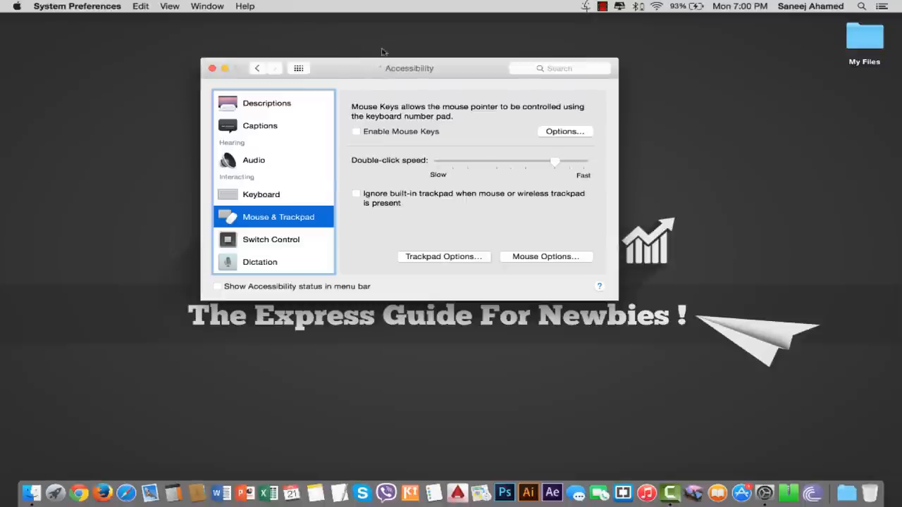
mouse_move(383, 5)
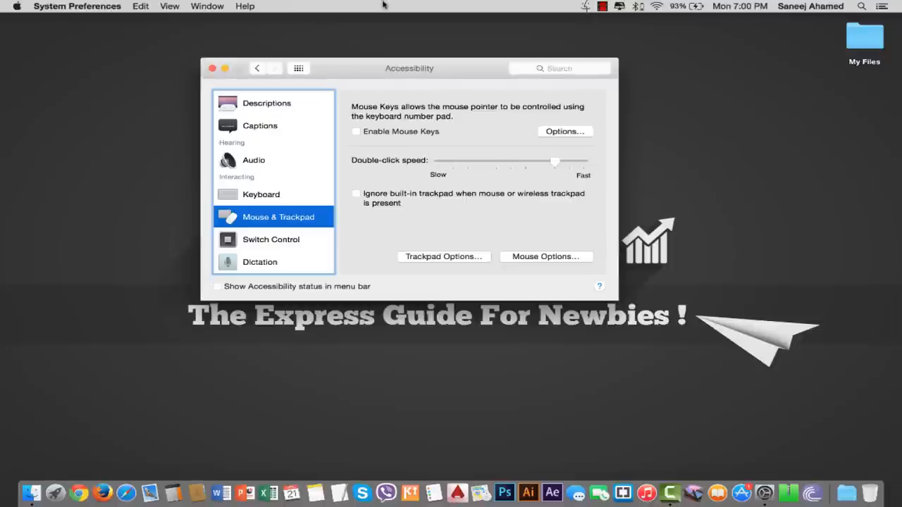
mouse_move(413, 160)
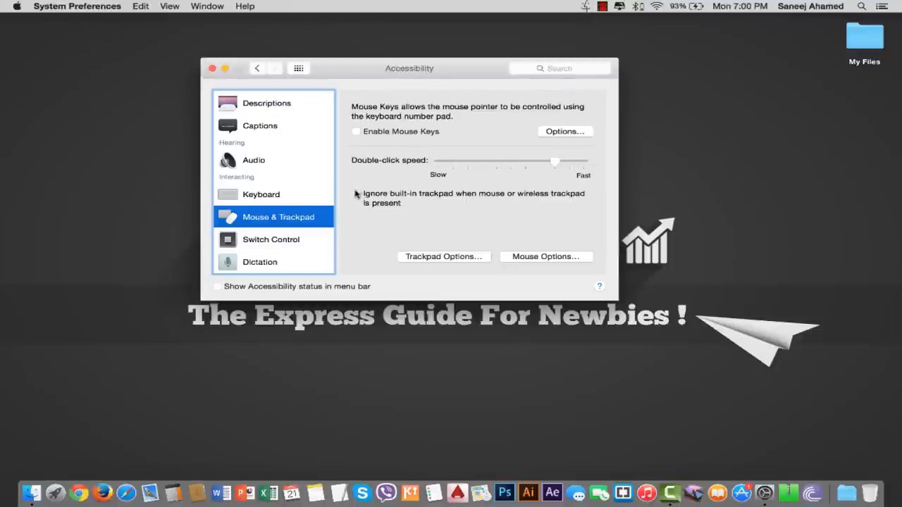
- Tick 'Ignore built-in trackpad when mouse or wireless trackpad is present'
left_click(356, 193)
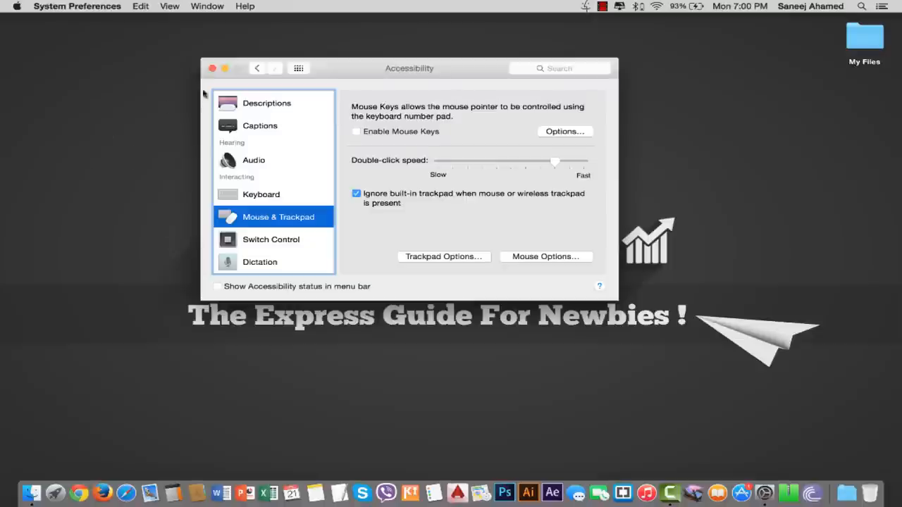
mouse_move(123, 85)
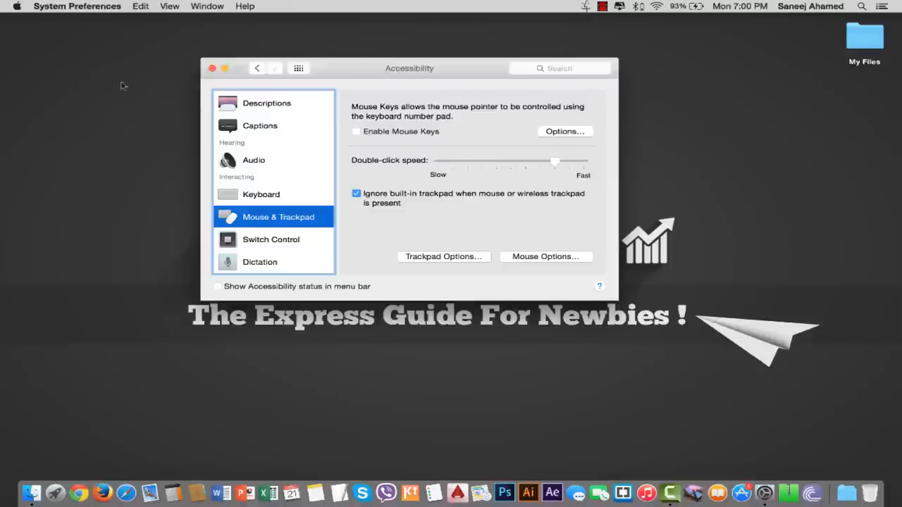
mouse_move(105, 220)
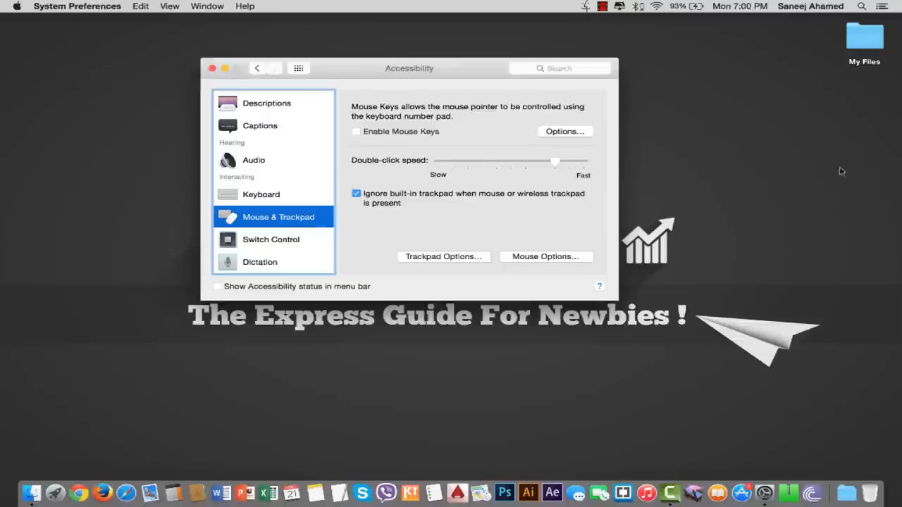
mouse_move(710, 188)
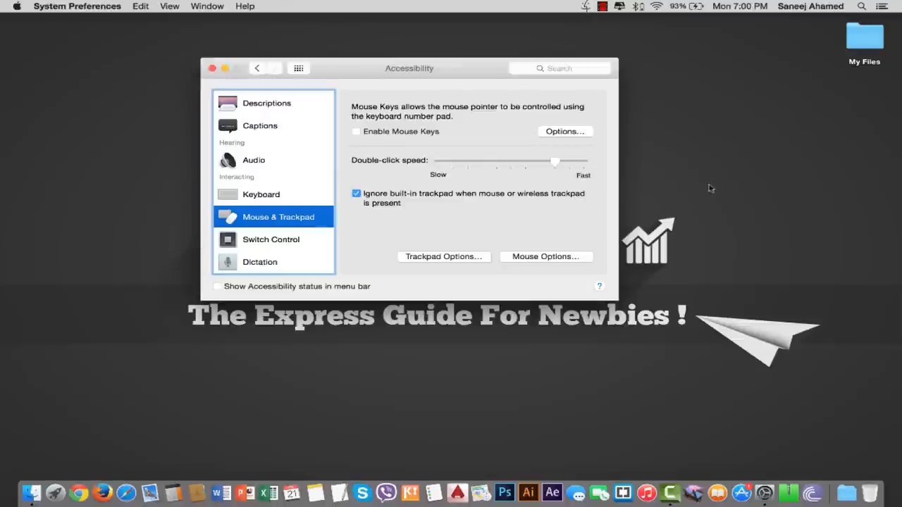
mouse_move(761, 236)
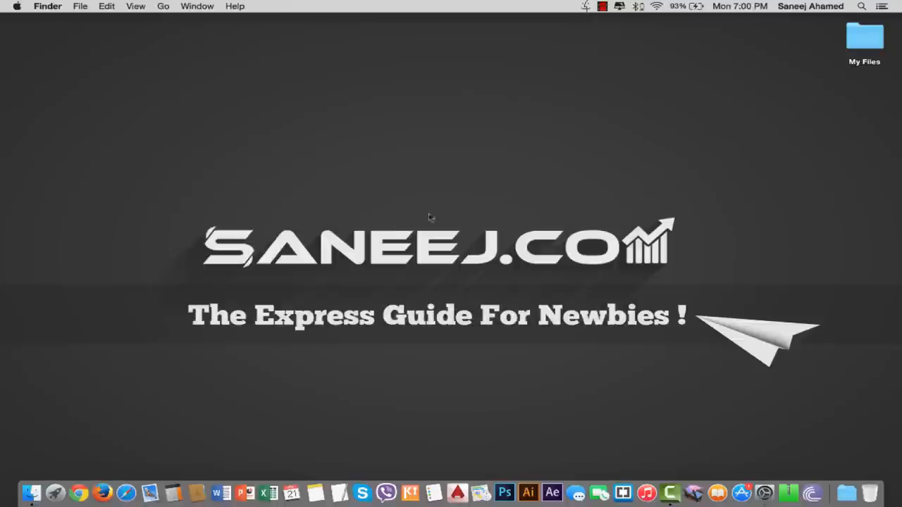
mouse_move(414, 200)
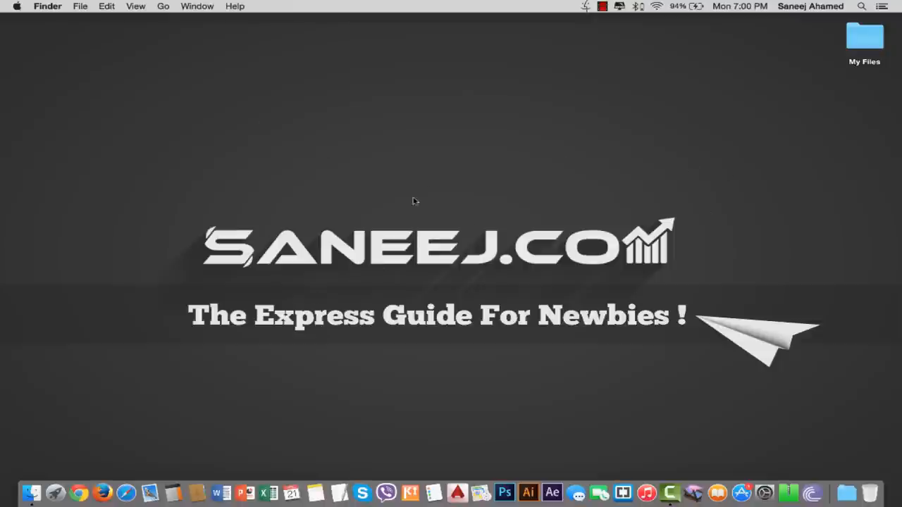
mouse_move(595, 266)
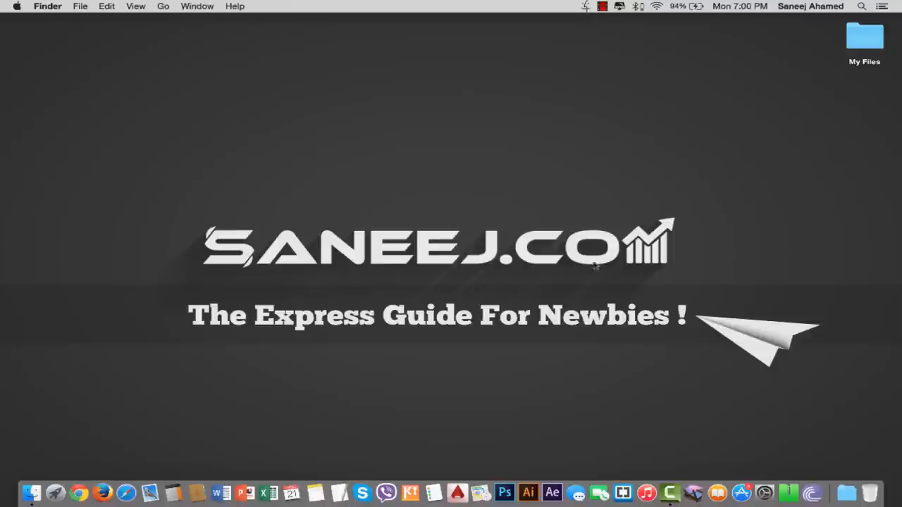
mouse_move(600, 188)
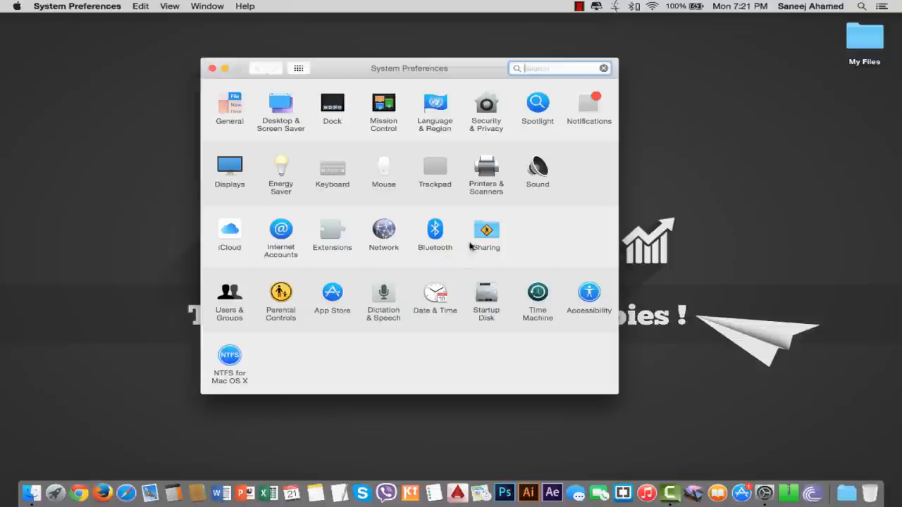
- Reopen Accessibility and select Mouse & Trackpad, where the trackpad-ignore option is still ticked
left_click(588, 291)
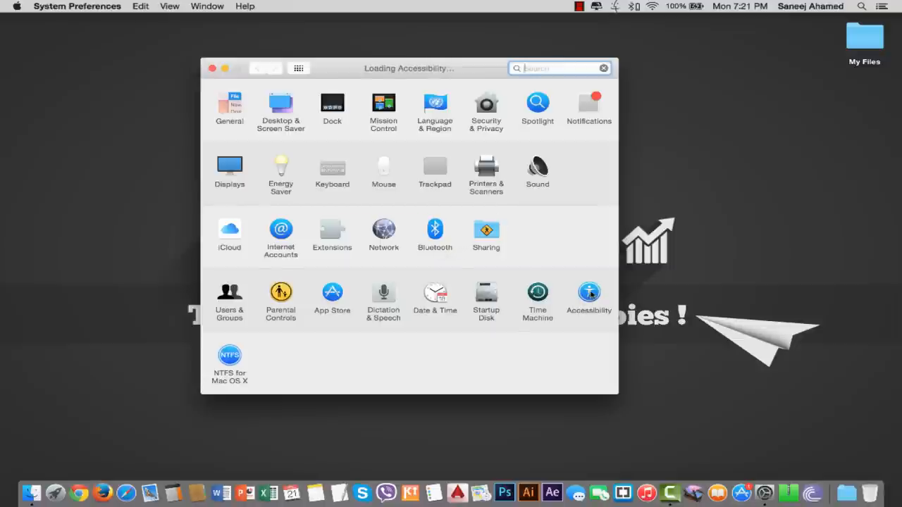
left_click(589, 296)
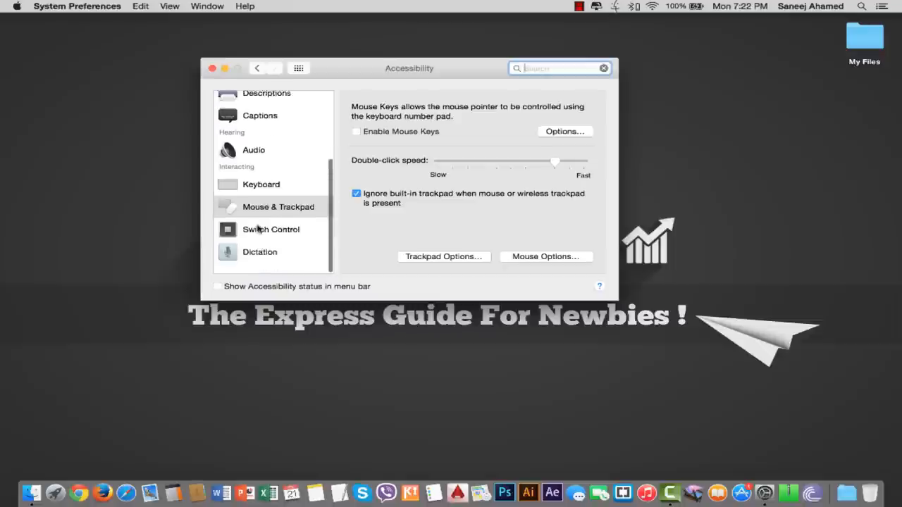
left_click(278, 216)
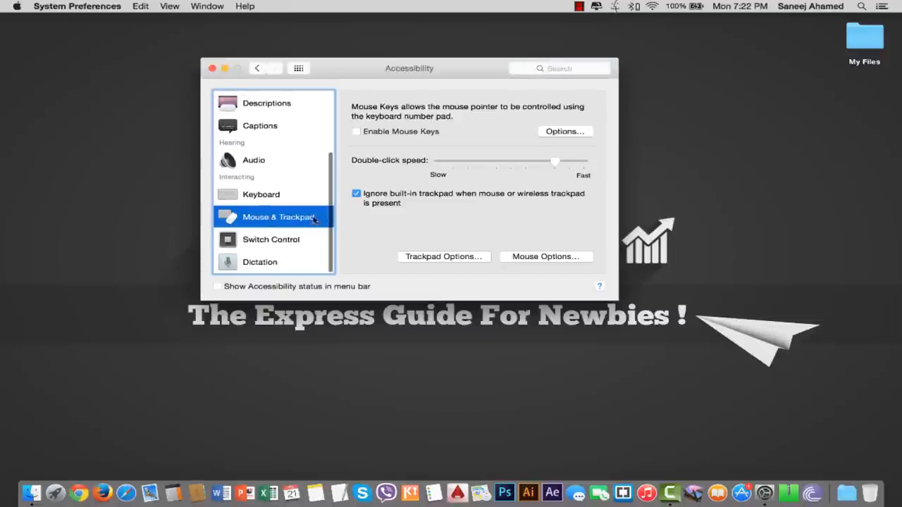
mouse_move(360, 207)
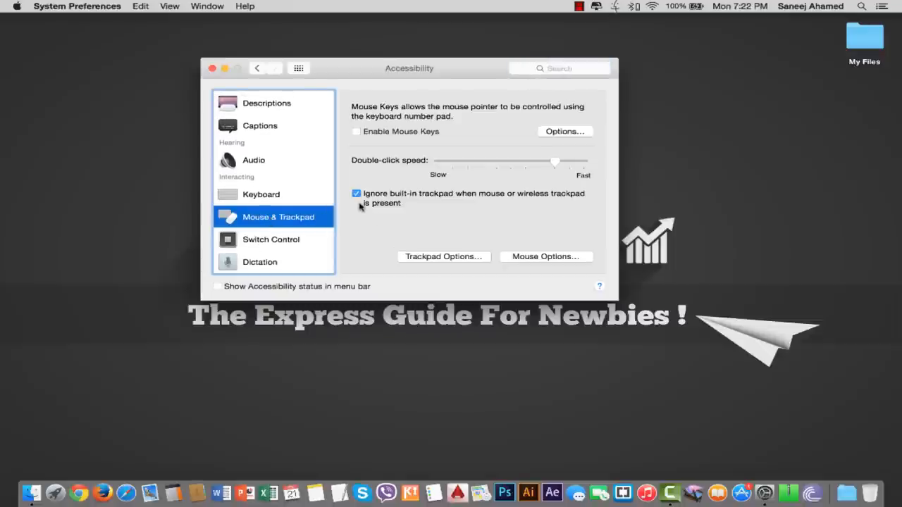
- Untick 'Ignore built-in trackpad when mouse or wireless trackpad is present'
left_click(356, 193)
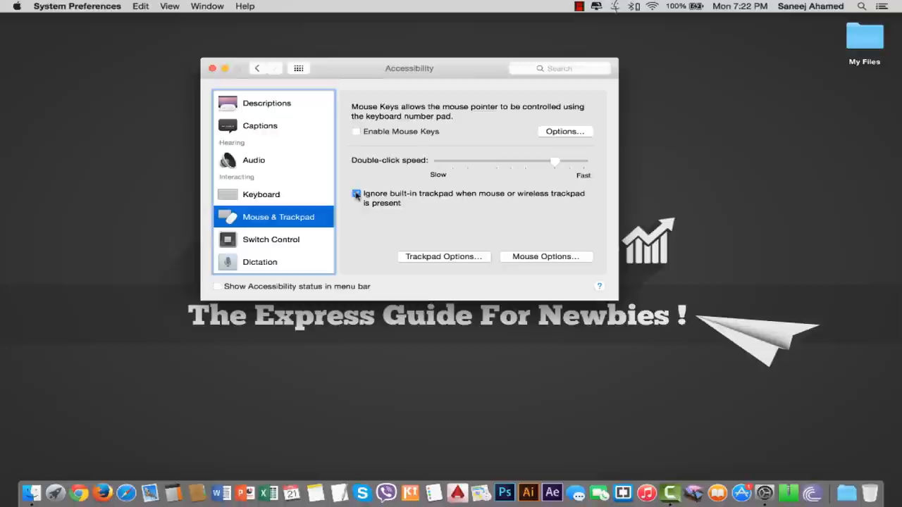
left_click(355, 194)
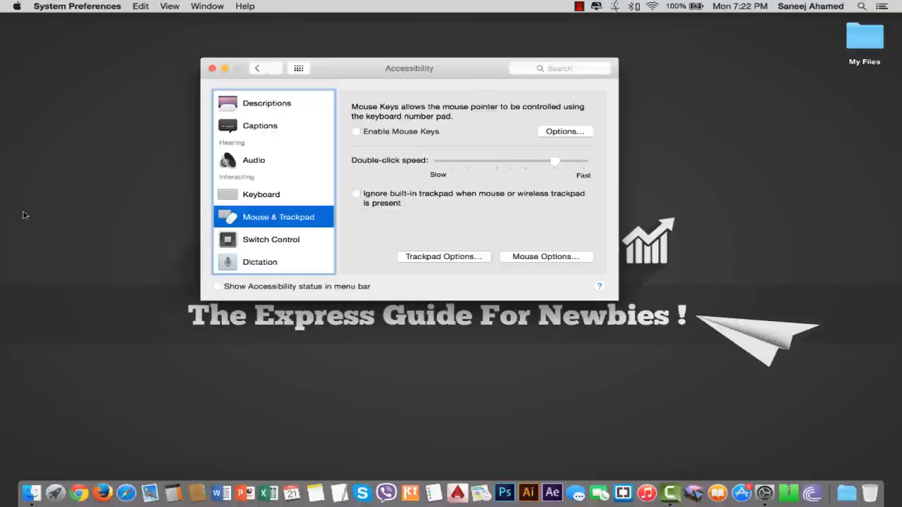
mouse_move(119, 64)
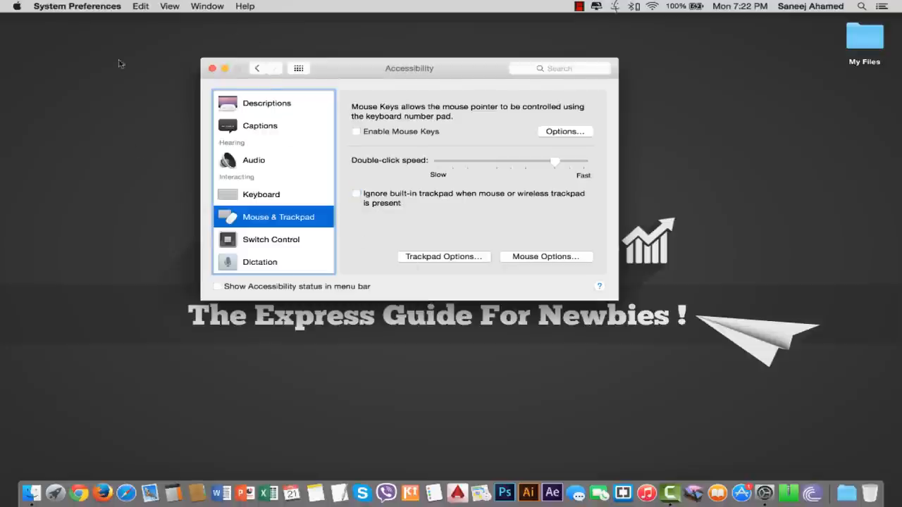
mouse_move(115, 225)
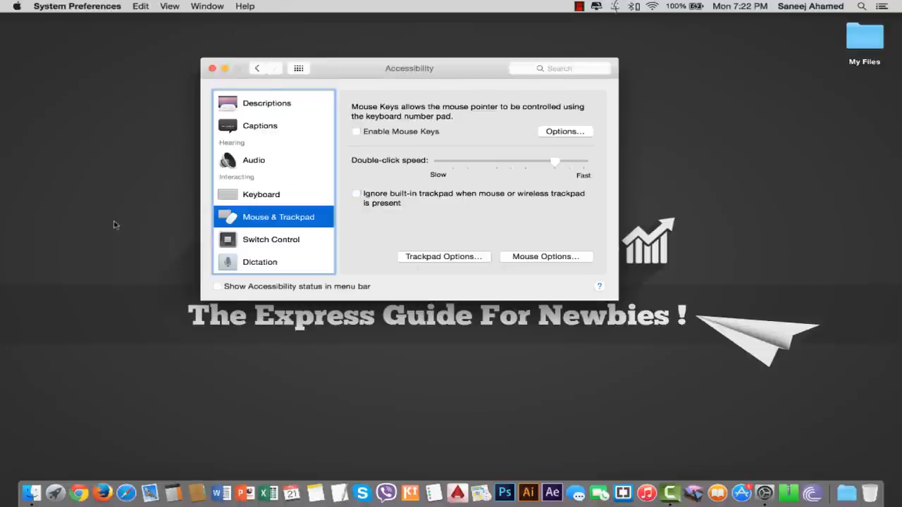
mouse_move(164, 195)
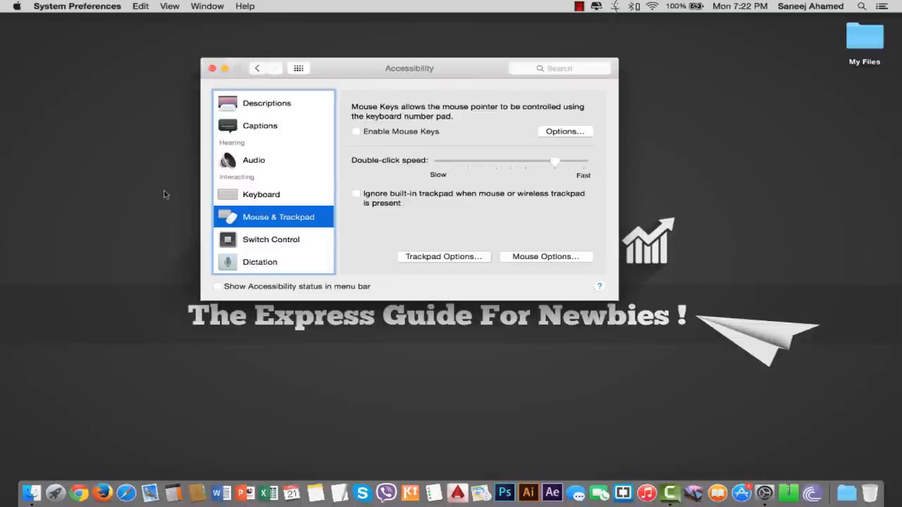